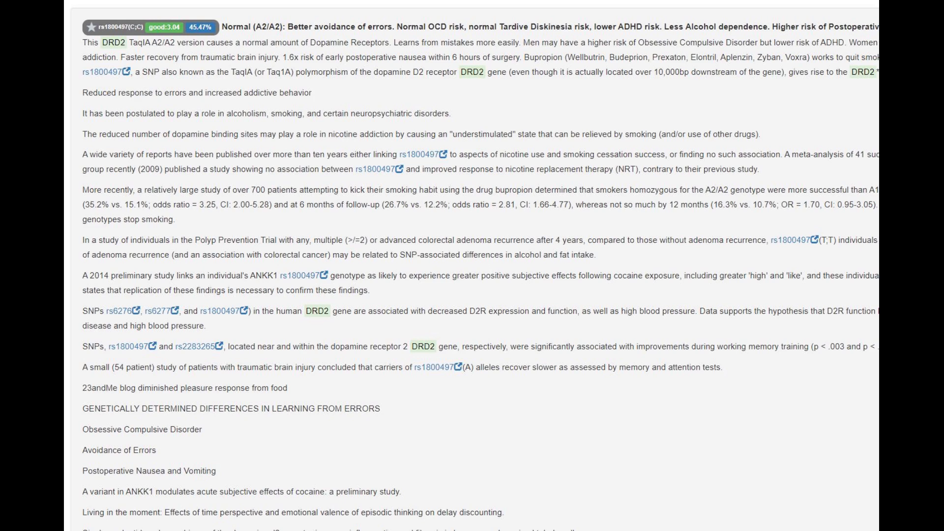
- Filter the SNP report by 'warrior', then 'lactose intolerance', then 'myopia'
{"action": "type", "text": "warrior"}
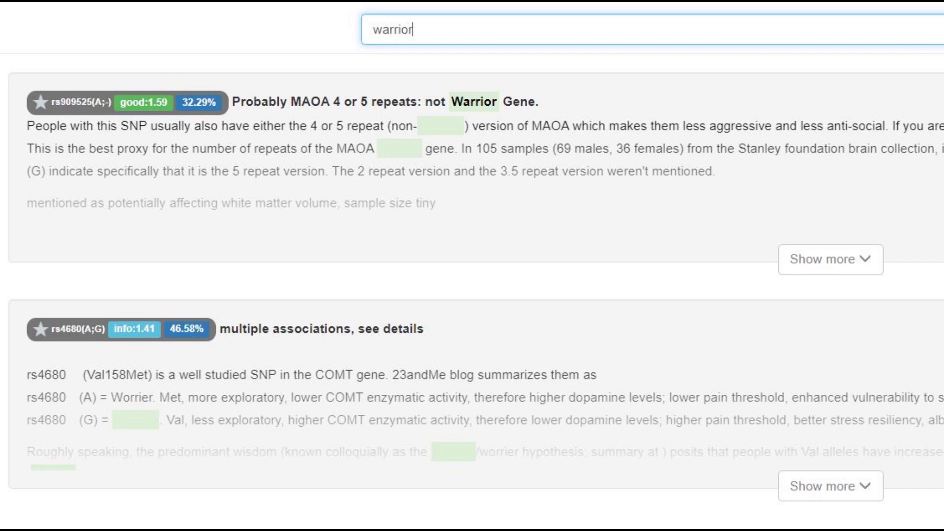
{"action": "type", "text": "lactose intolerance"}
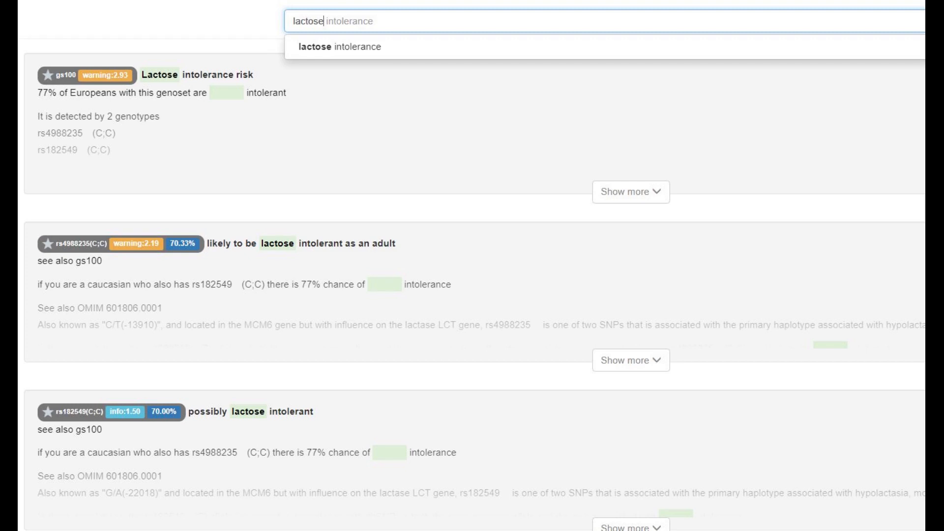
{"action": "type", "text": "myopia"}
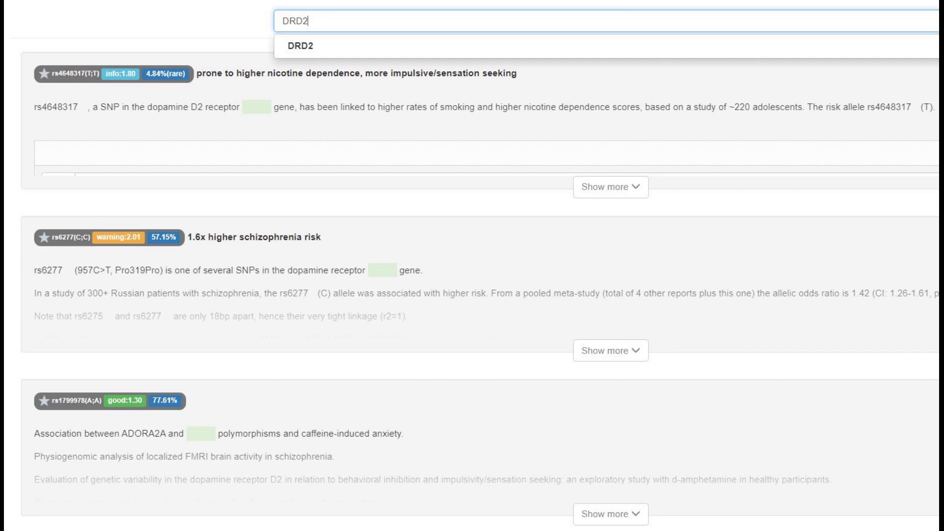
- Expand the full DRD2 rs1800497 entry, then search 'warrior' and 'OXTR' SNPs
{"action": "left_click", "coordinate": [301, 46]}
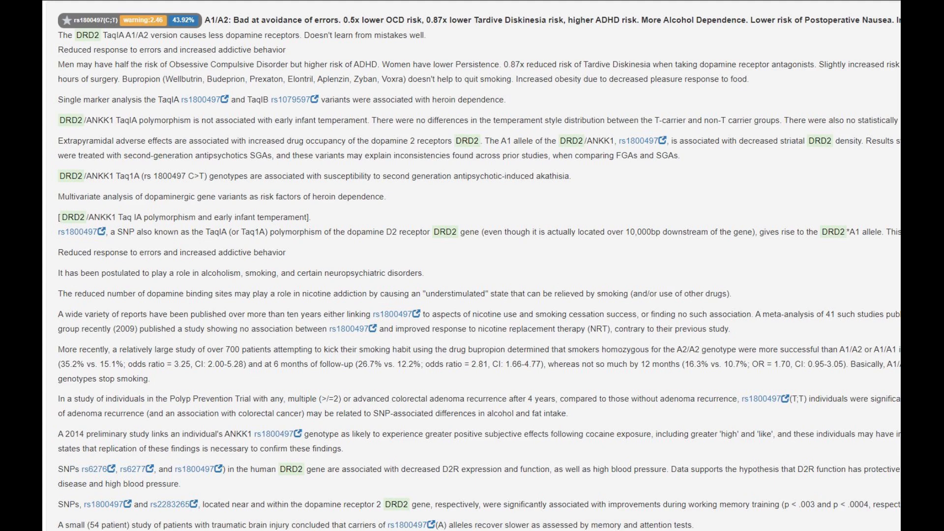
{"action": "type", "text": "warrior"}
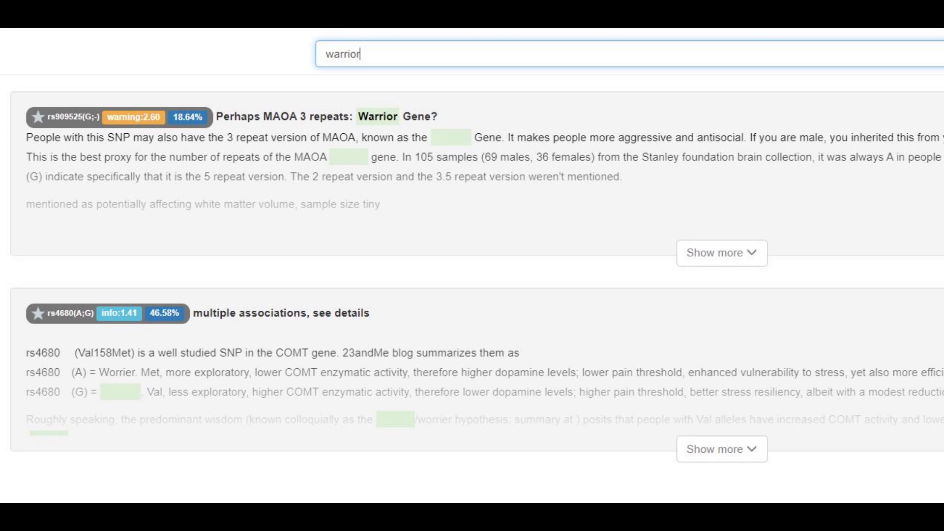
{"action": "type", "text": "OXTR"}
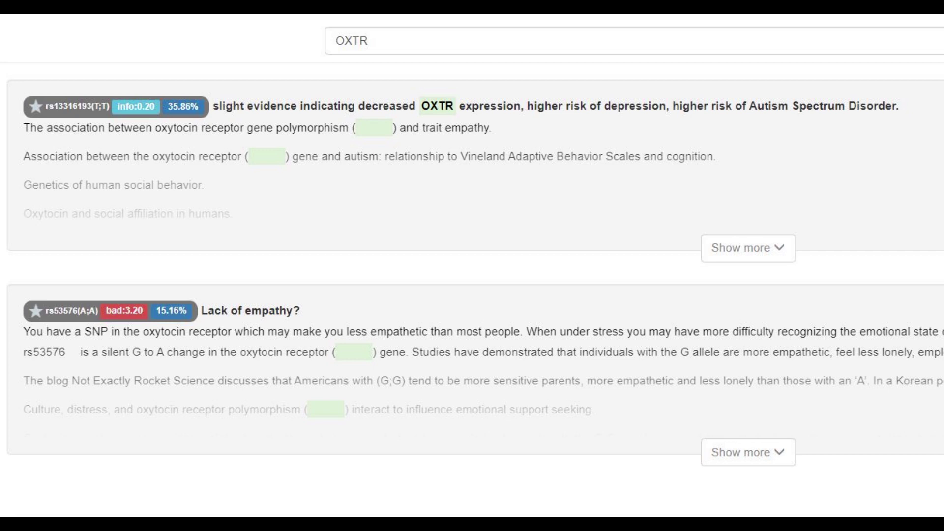
- Search 'EDAR' and then 'lactose intolerance' SNPs in the report
{"action": "type", "text": "EDAR"}
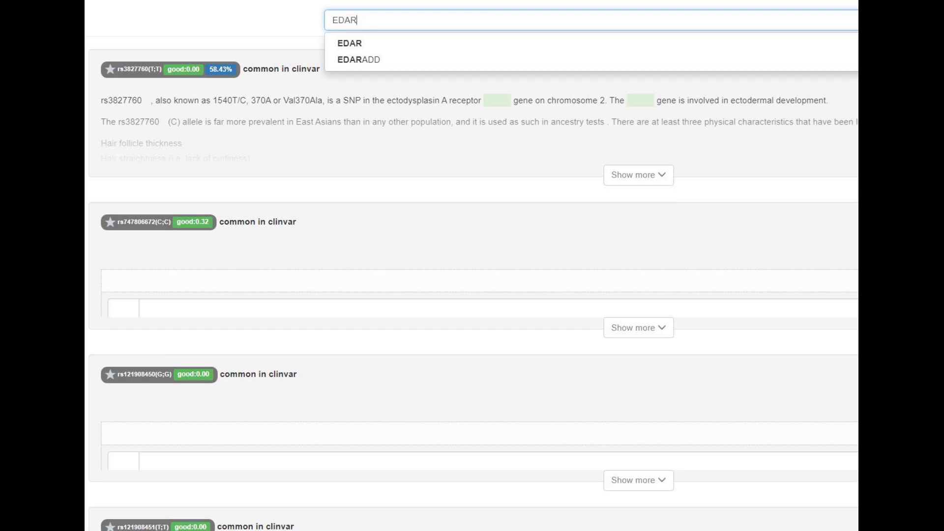
{"action": "type", "text": "lactose intolerance"}
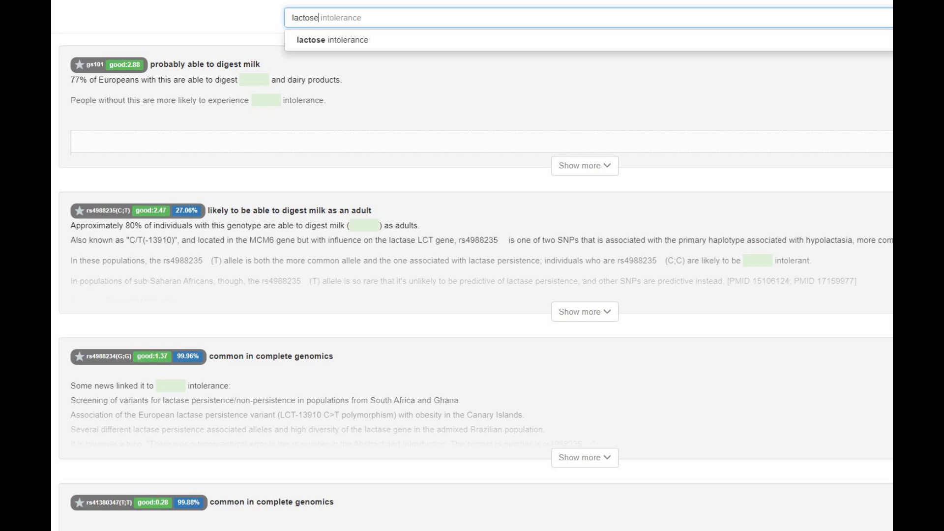